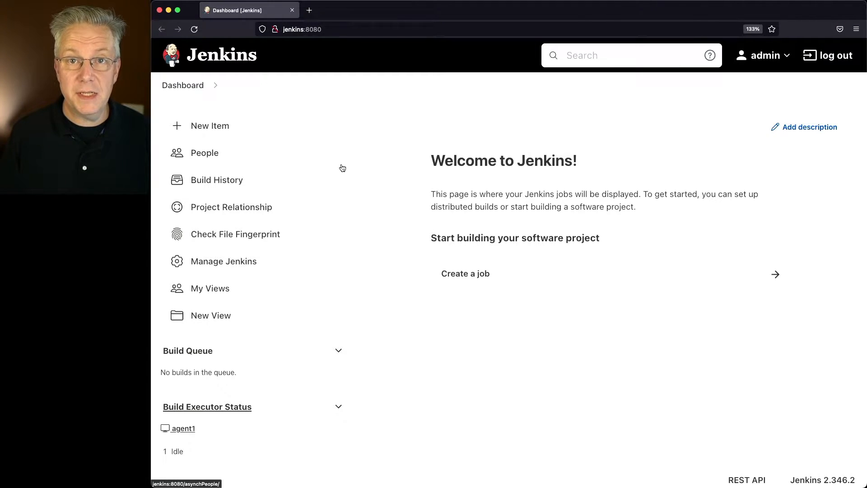
mouse_move(537, 381)
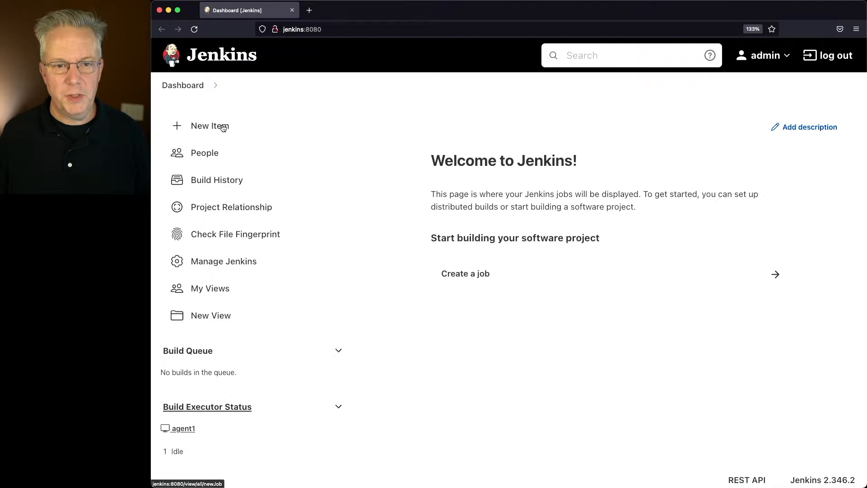
Step: Create a new item named string-job of type Pipeline
text(string-job)
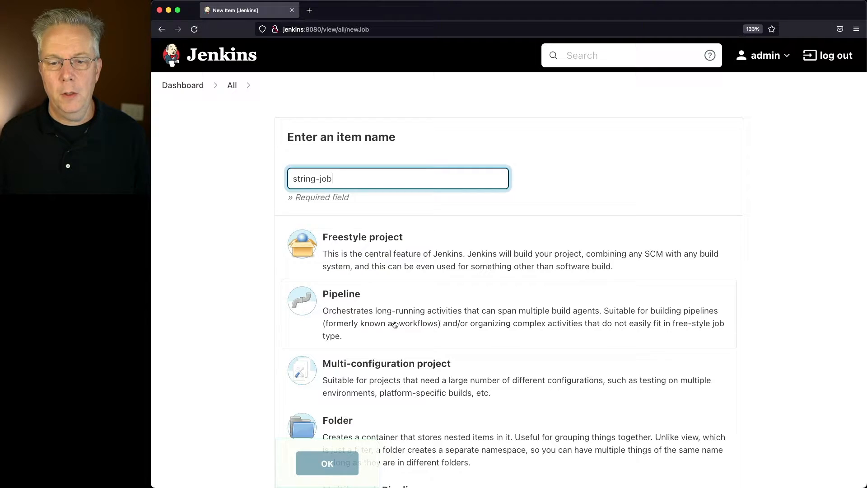
click(327, 462)
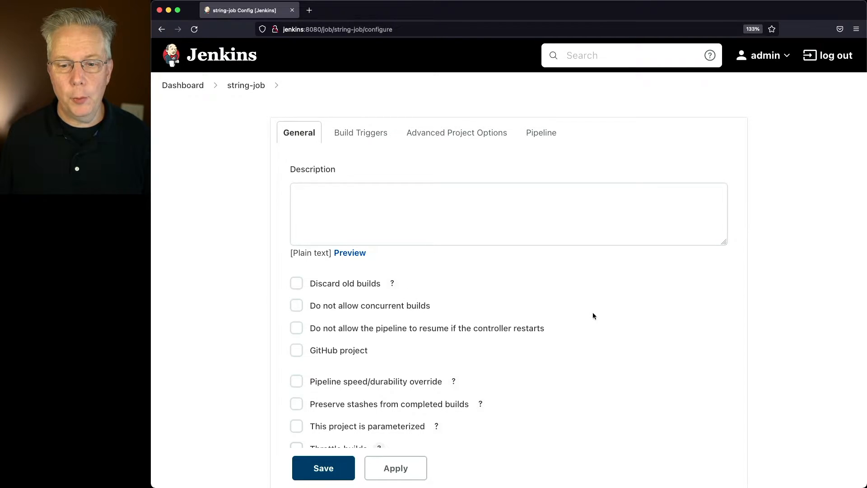
Step: Tick 'This project is parameterized' in the General section
scroll(down, 3)
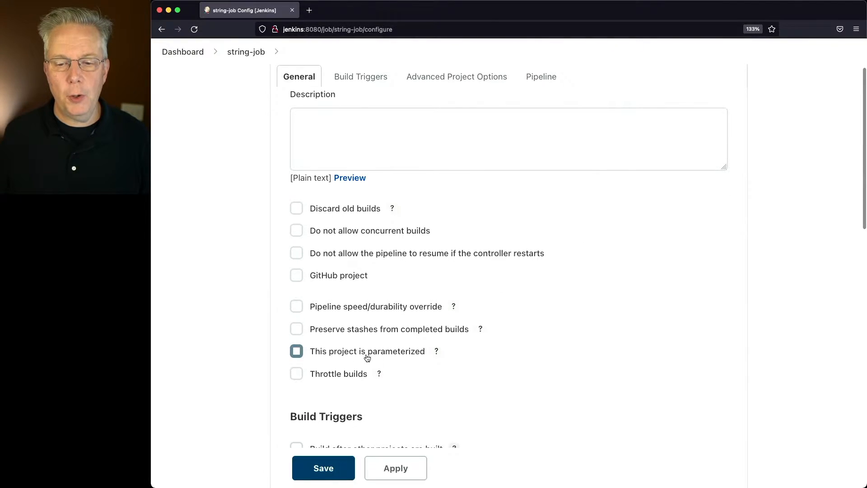
click(297, 350)
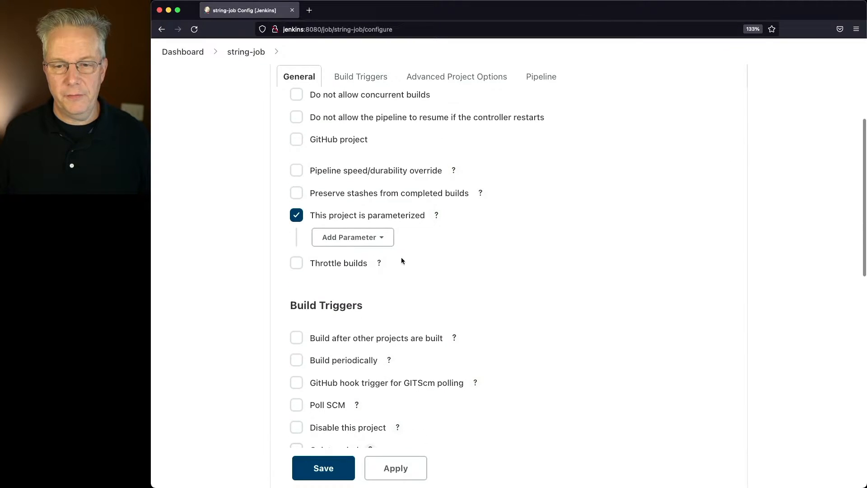
click(353, 237)
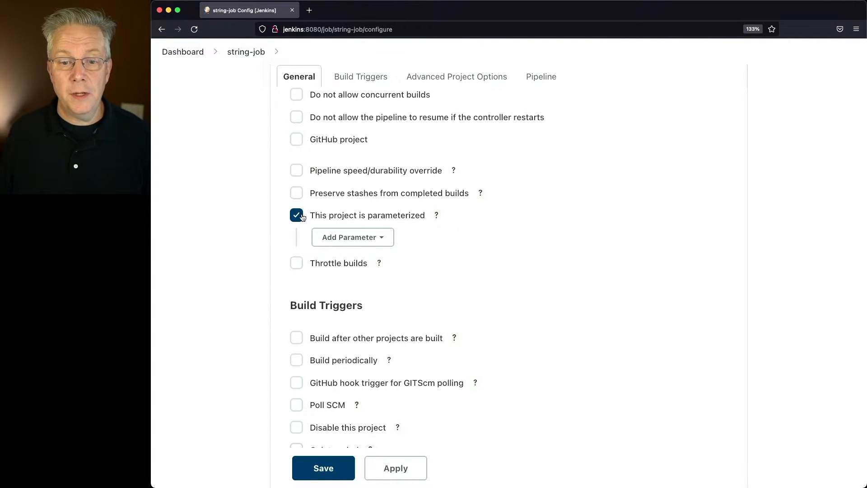
Step: Fill the Pipeline script with the Hello World sample pipeline
click(457, 76)
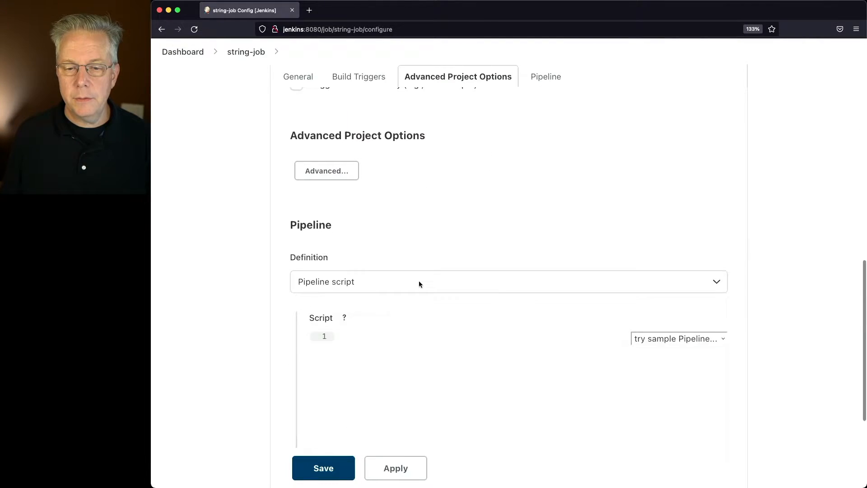
click(675, 339)
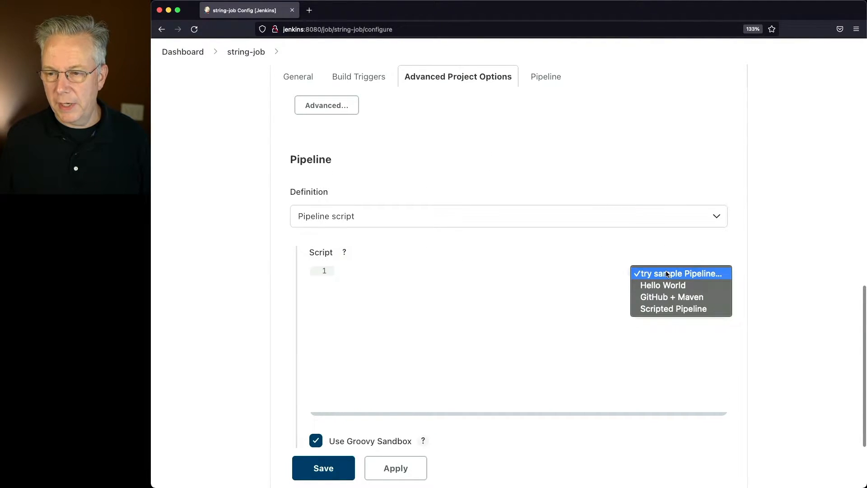
click(662, 285)
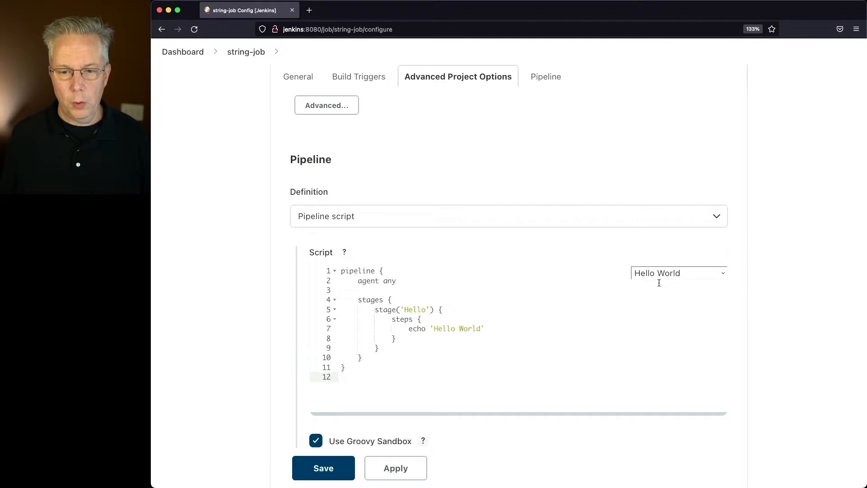
click(541, 76)
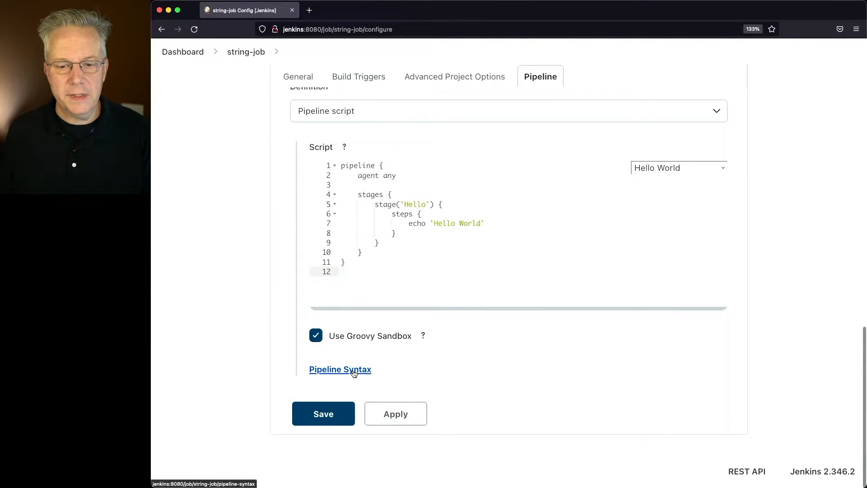
Step: In the Declarative Directive Generator, choose the parameters directive and list its parameter types
click(340, 369)
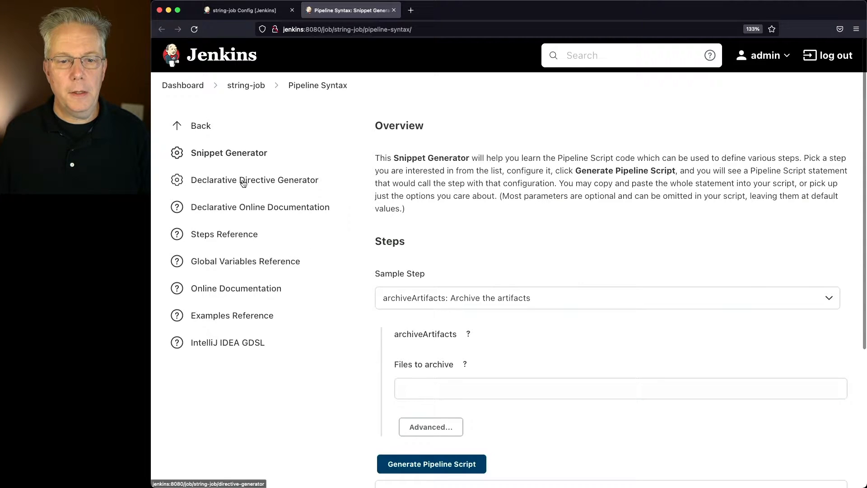
click(255, 180)
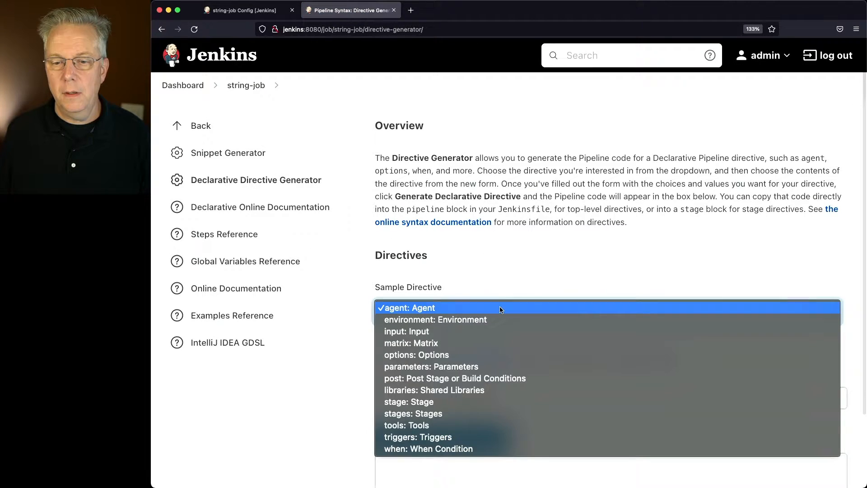
click(431, 366)
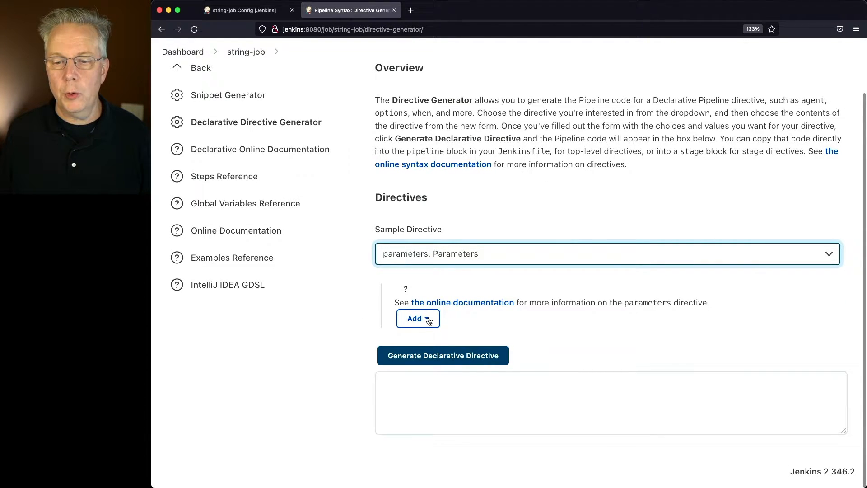
click(414, 318)
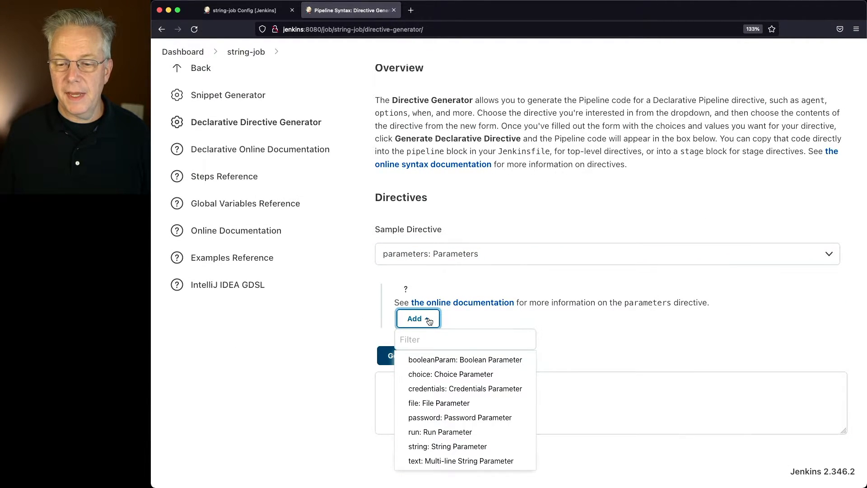
mouse_move(447, 446)
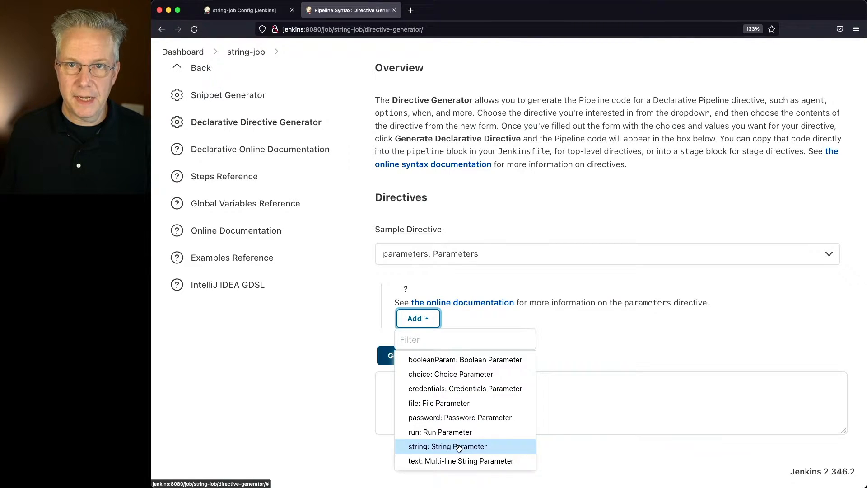
Step: Add a String Parameter named PERSON with default value Darin
click(448, 447)
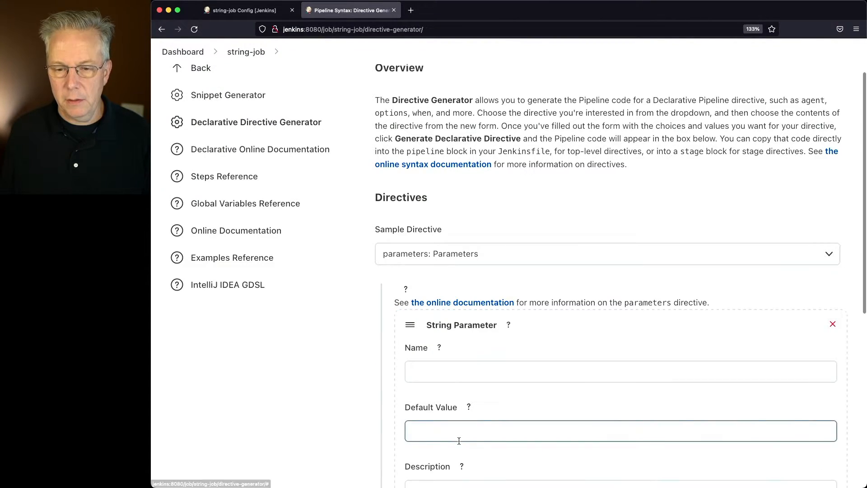
click(620, 371)
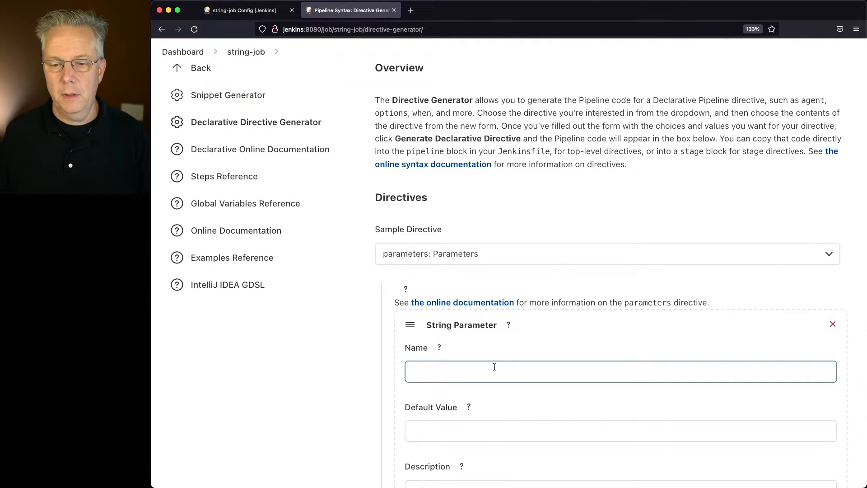
text(PERSON)
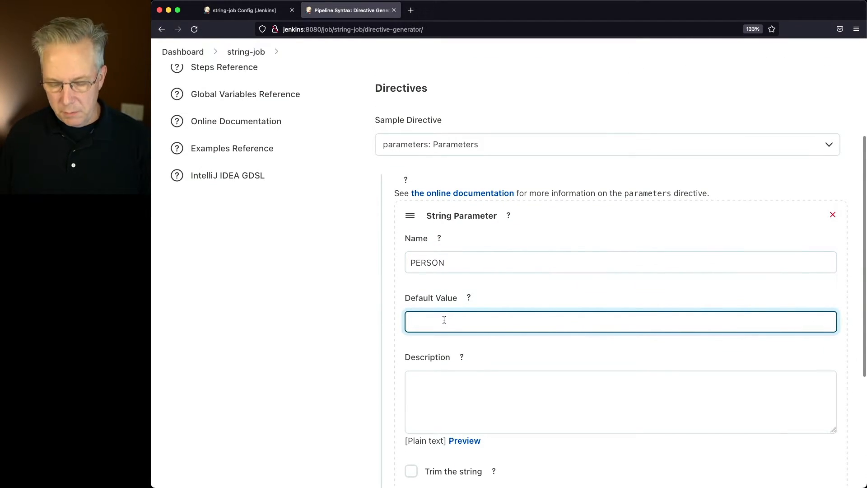
text(Darin)
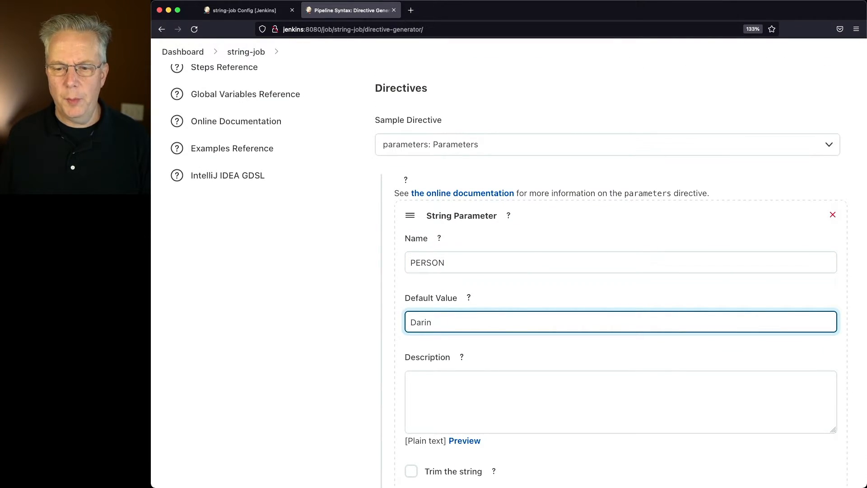
Step: Describe it 'Who should I say hello to?', enable trimming, and generate the directive
scroll(down, 3)
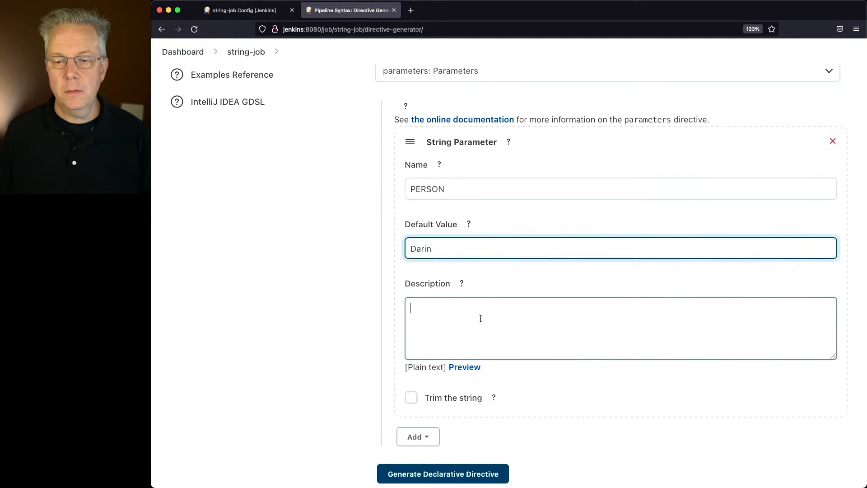
text(Who should I say hello to?)
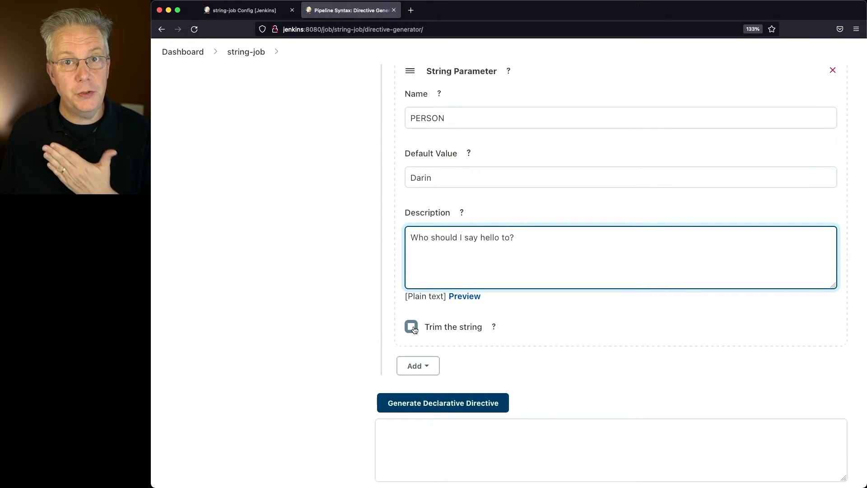
click(411, 326)
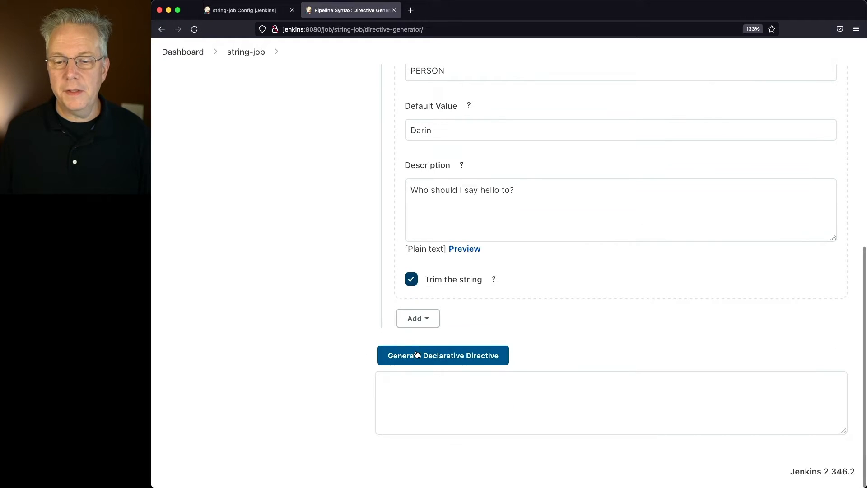
click(443, 355)
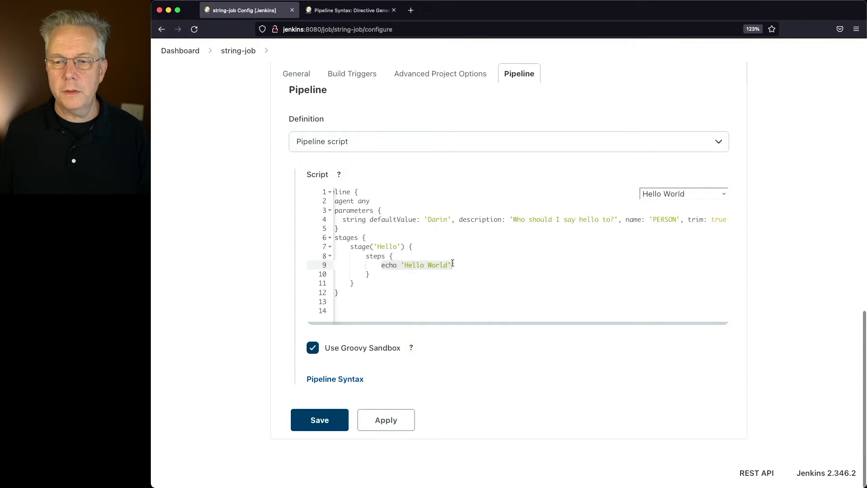
Step: Replace the echo step with sh "echo Hello ${params.PERSON}" and save the script
text(sh "echo Hello ${params.PERSON}")
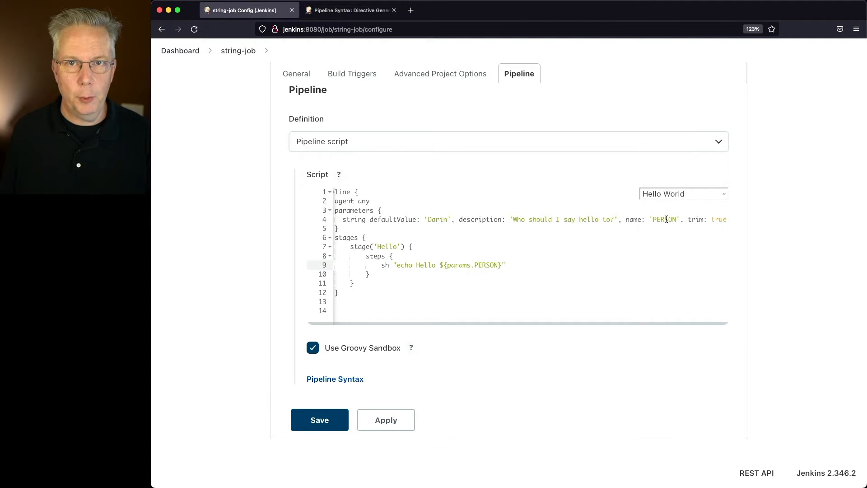
click(319, 420)
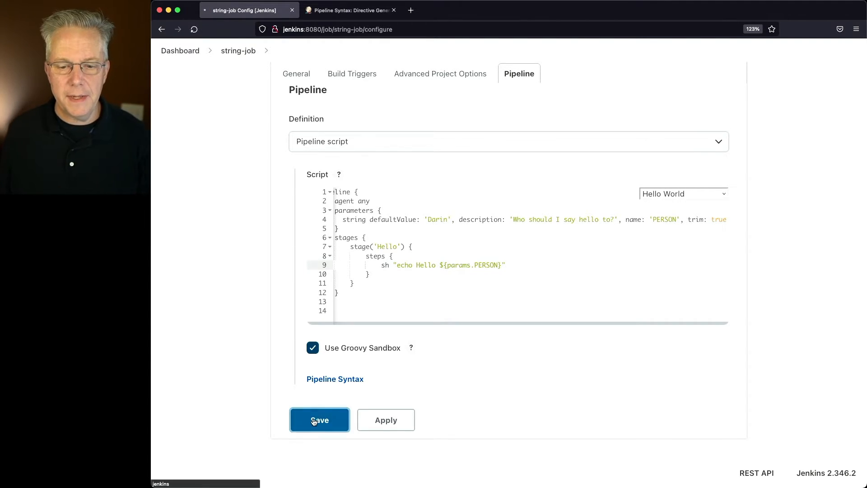
Step: Save the job, glance at its configuration, and return to the string-job page
click(319, 420)
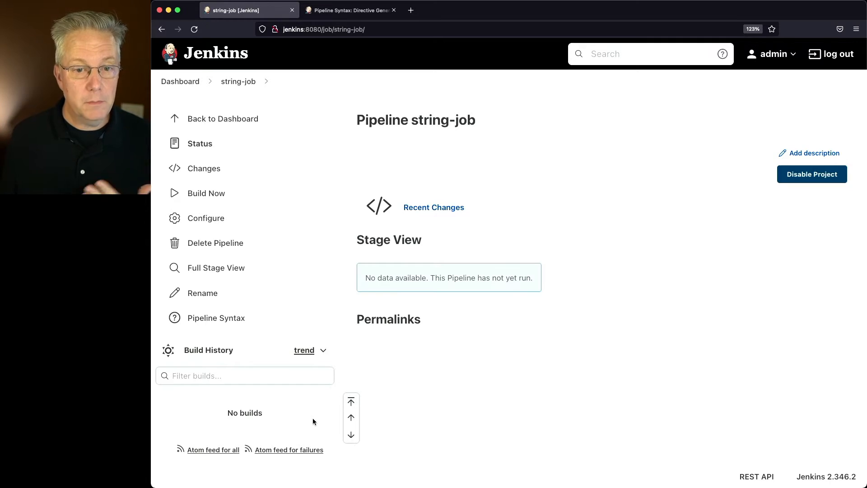
click(206, 218)
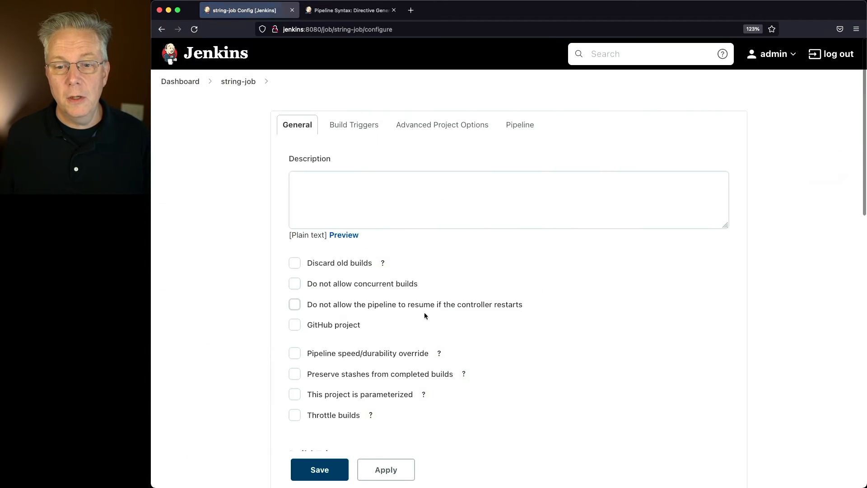
scroll(down, 3)
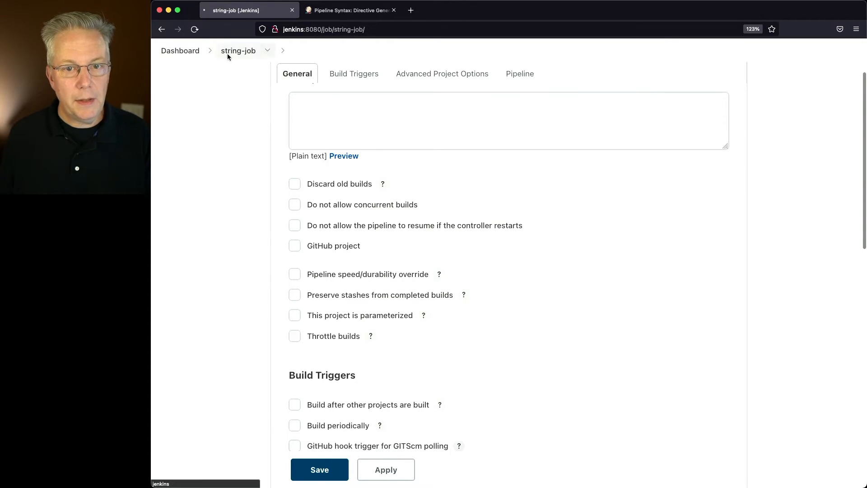
click(206, 193)
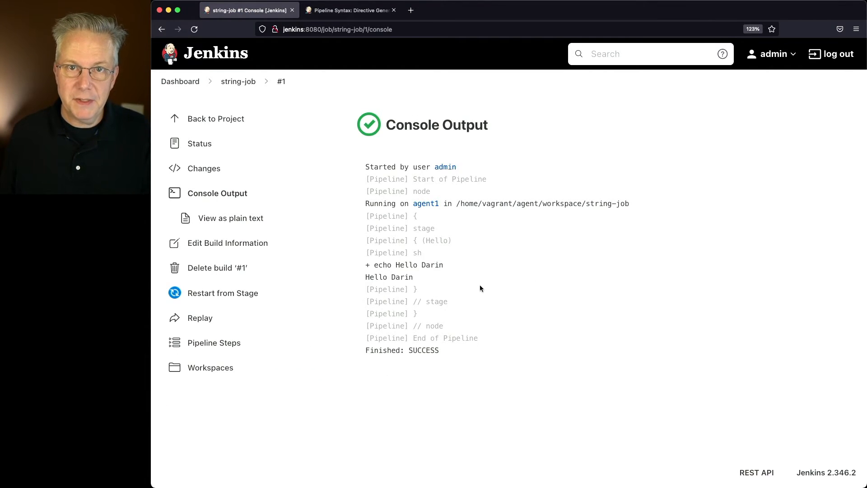
mouse_move(248, 99)
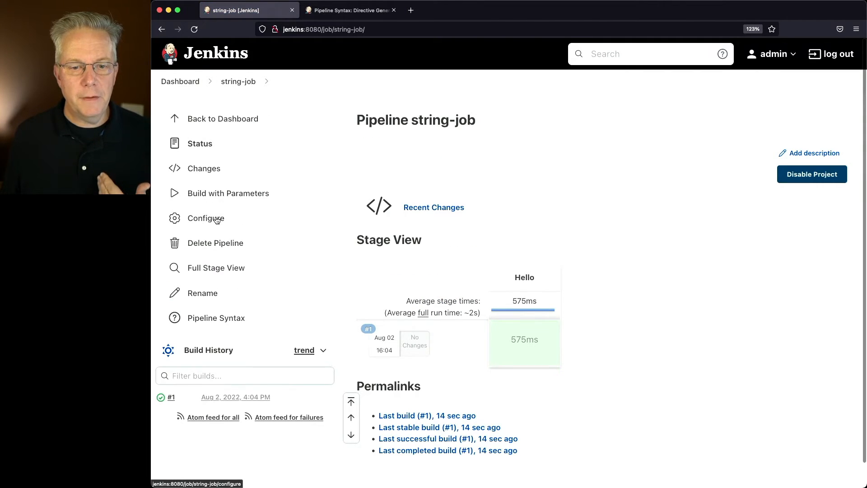
Step: Check the PERSON parameter in Configure, then start Build with Parameters
click(205, 218)
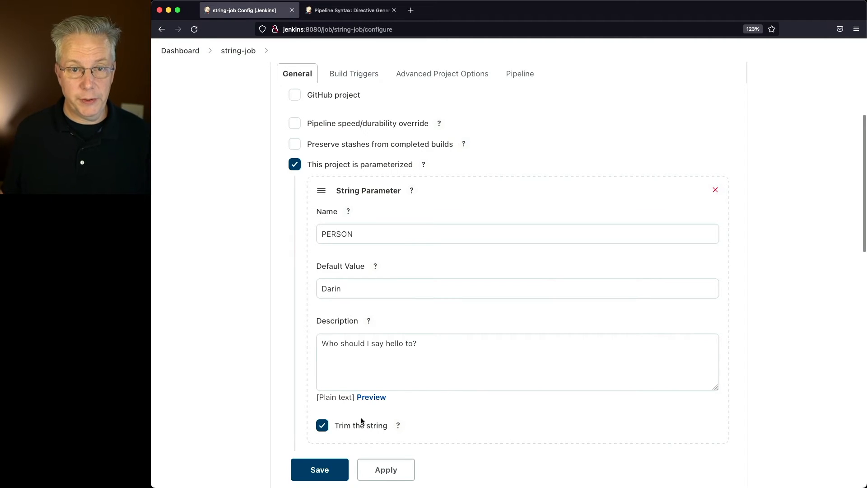
click(319, 470)
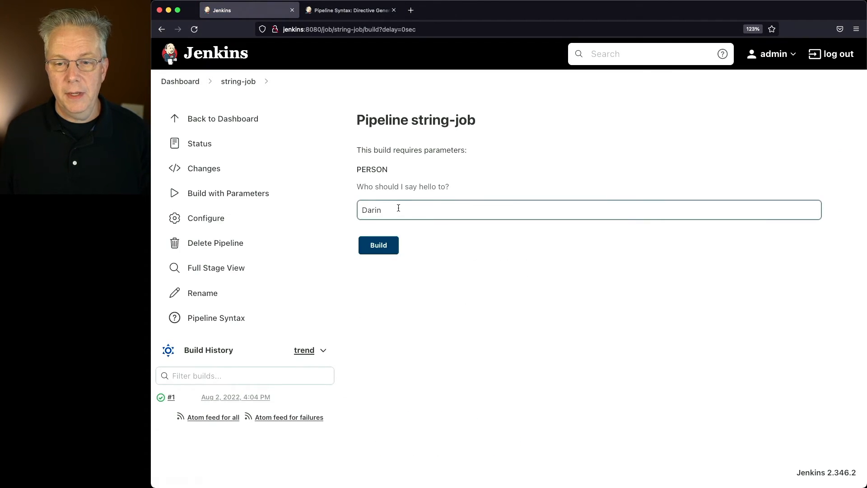
Step: Run build #2 with PERSON set to ' MR Jenkins ' padded by spaces
click(422, 209)
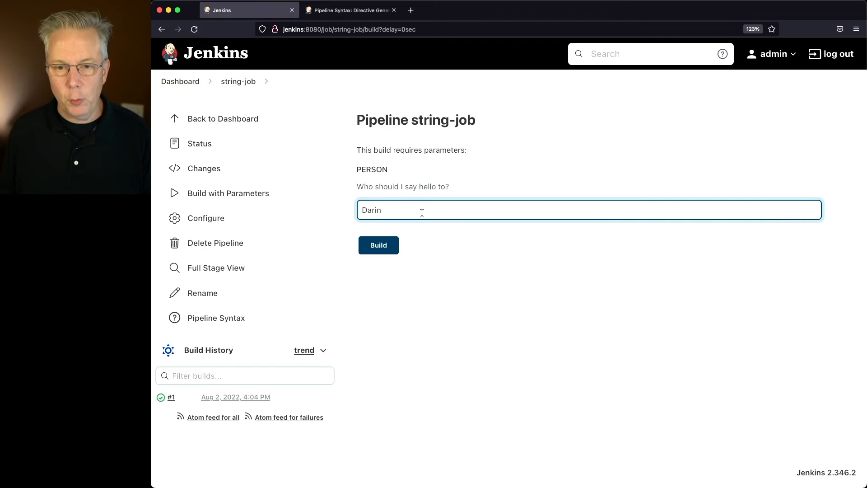
double_click(371, 211)
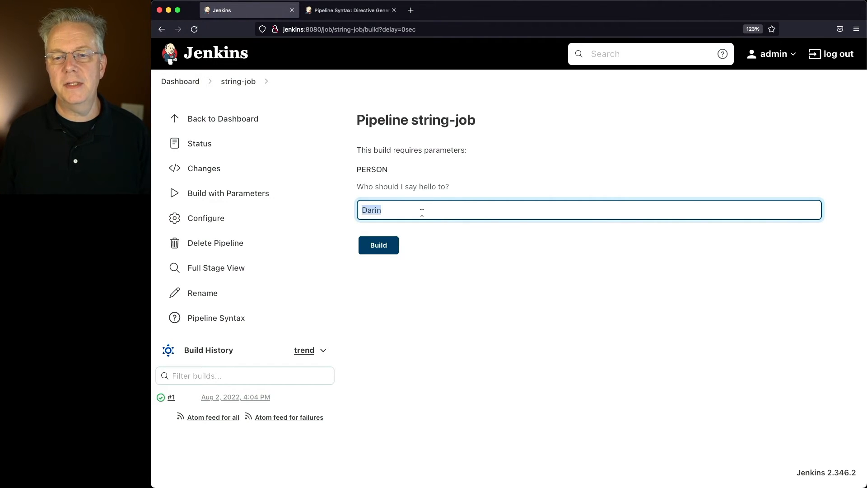
text(MR)
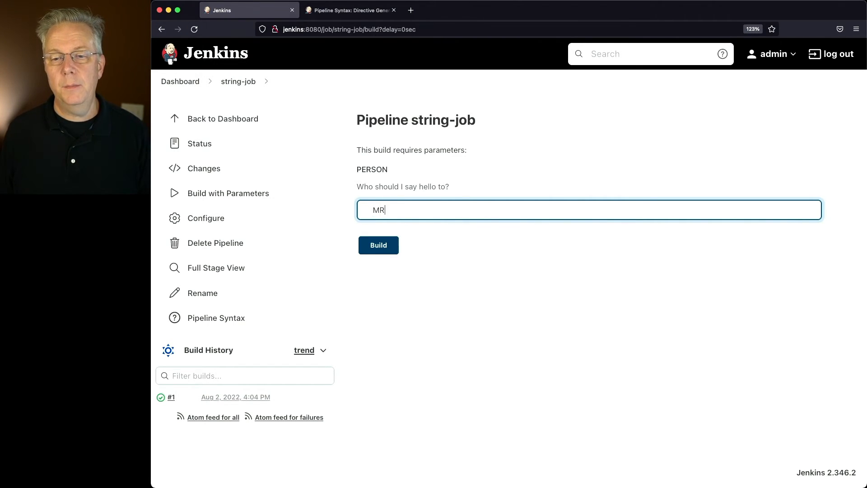
text(Jenkins)
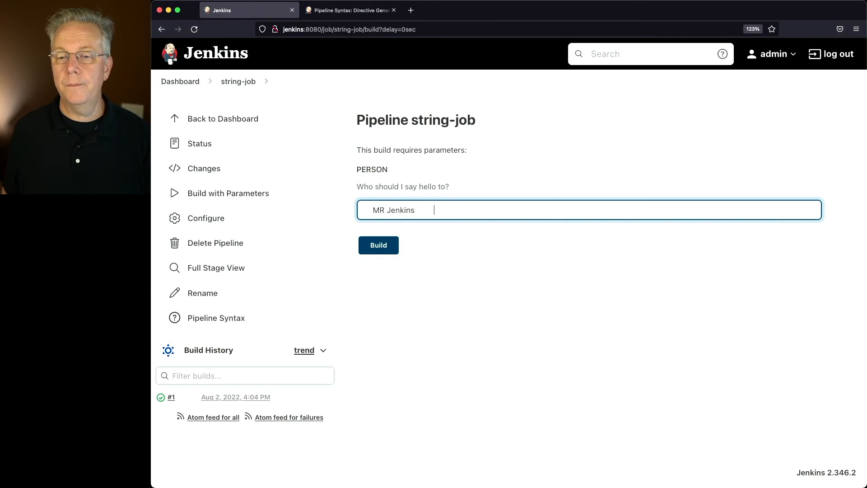
click(378, 245)
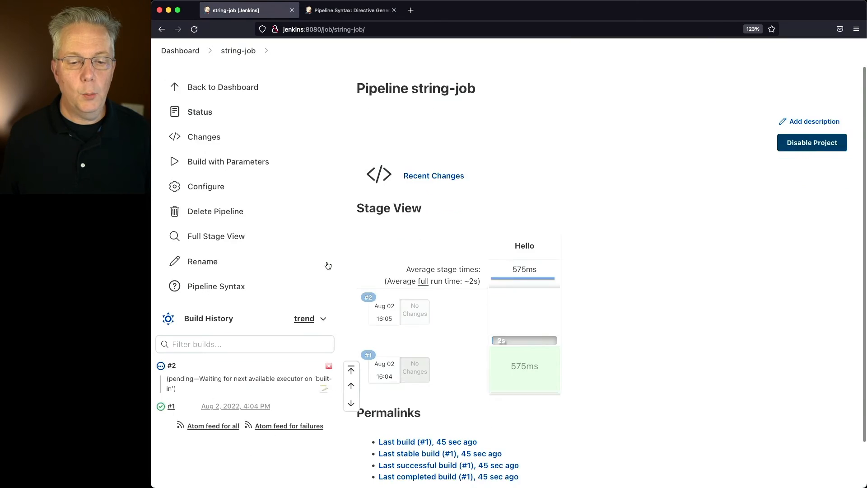
scroll(down, 3)
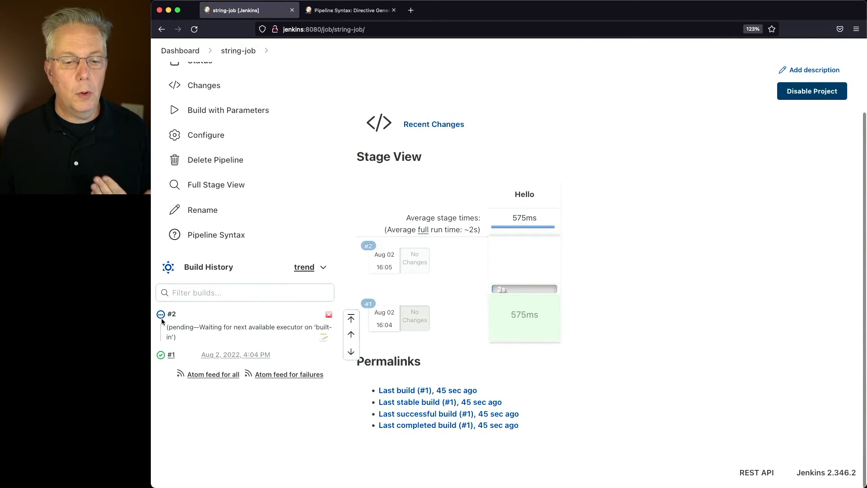